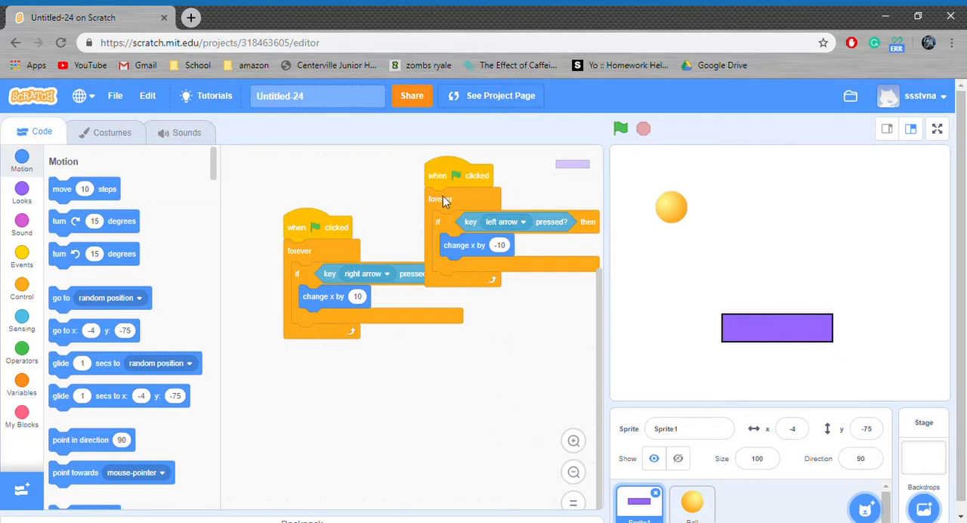
pyautogui.moveTo(430, 75)
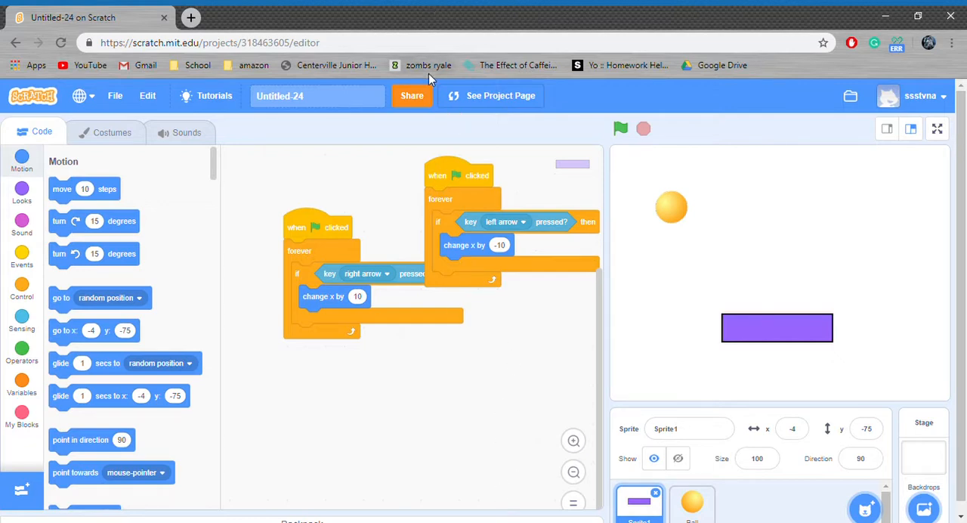
pyautogui.moveTo(744, 87)
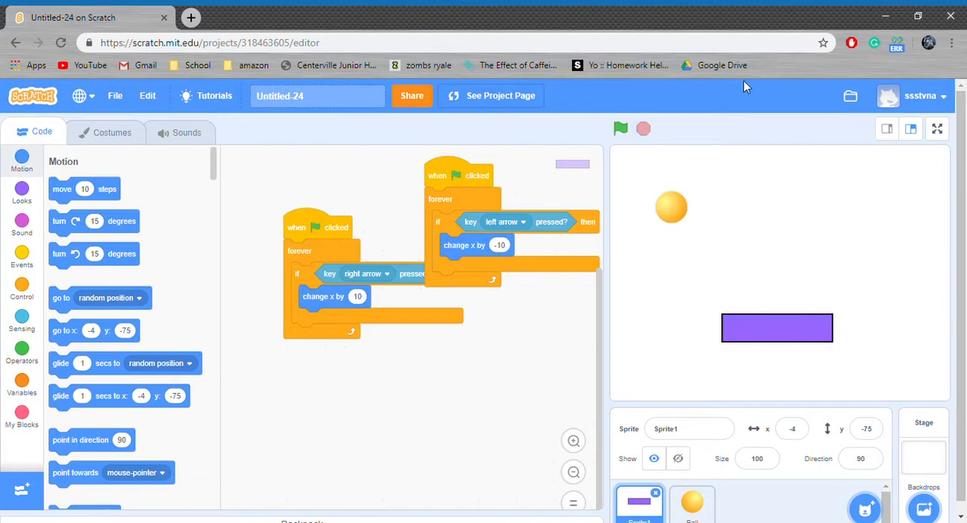
pyautogui.moveTo(230, 149)
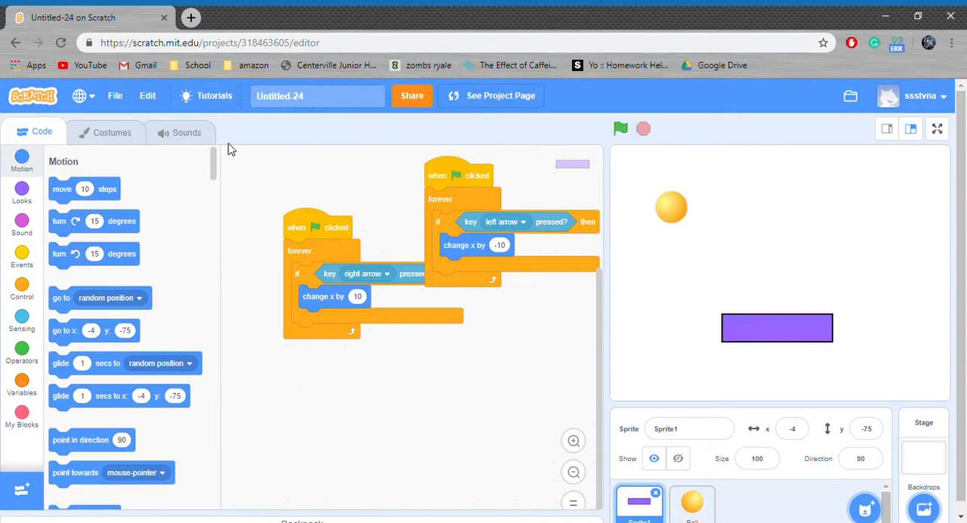
pyautogui.moveTo(392, 119)
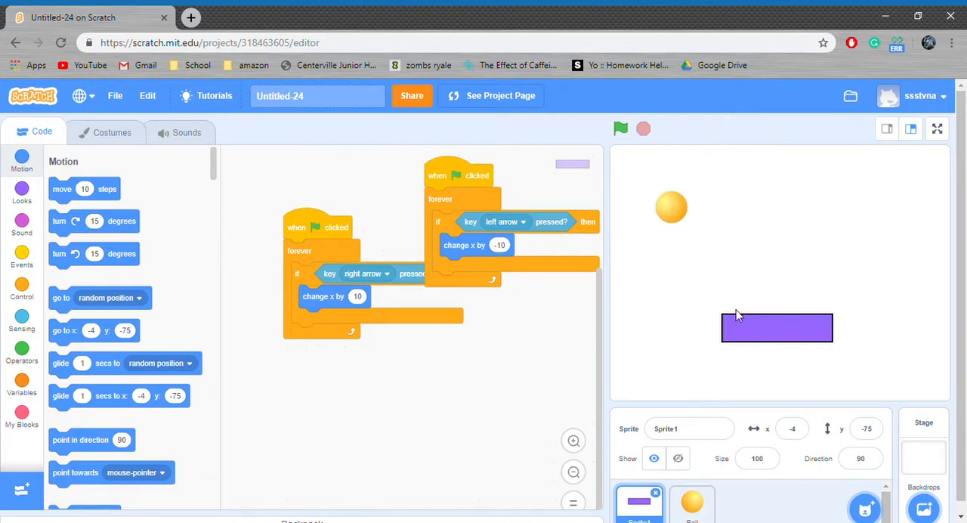
pyautogui.moveTo(280, 211)
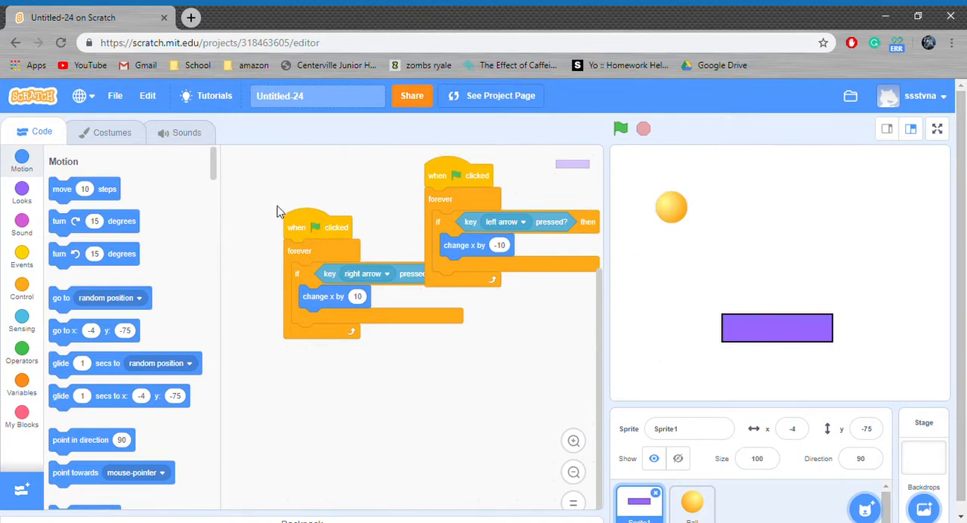
# Separate the paddle's right-arrow script, check the Ball's bounce script, and return to Sprite1
pyautogui.moveTo(321, 226); pyautogui.dragTo(283, 201)
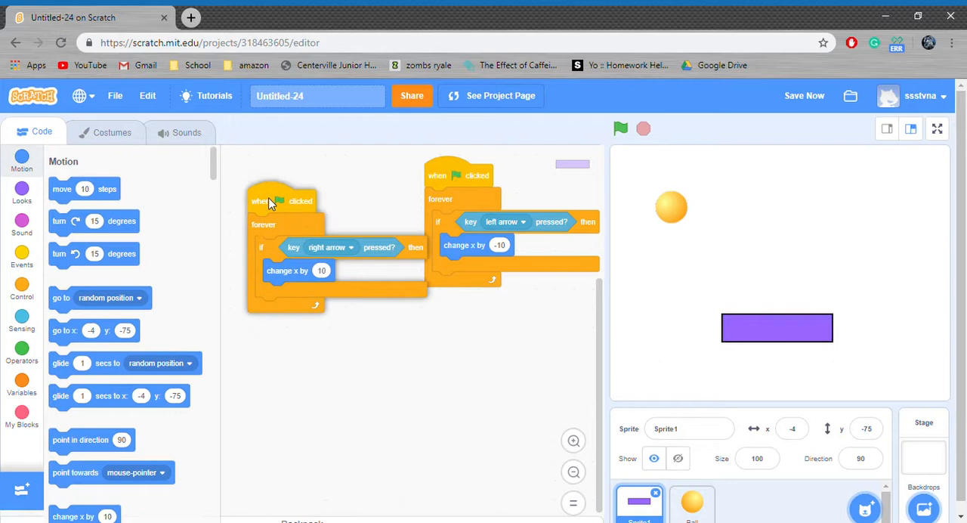
pyautogui.click(691, 502)
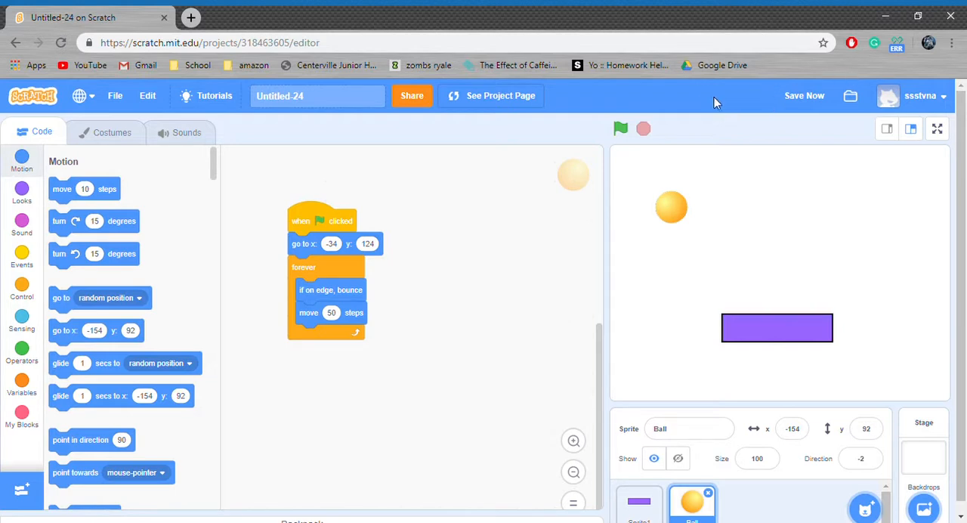
pyautogui.moveTo(877, 475)
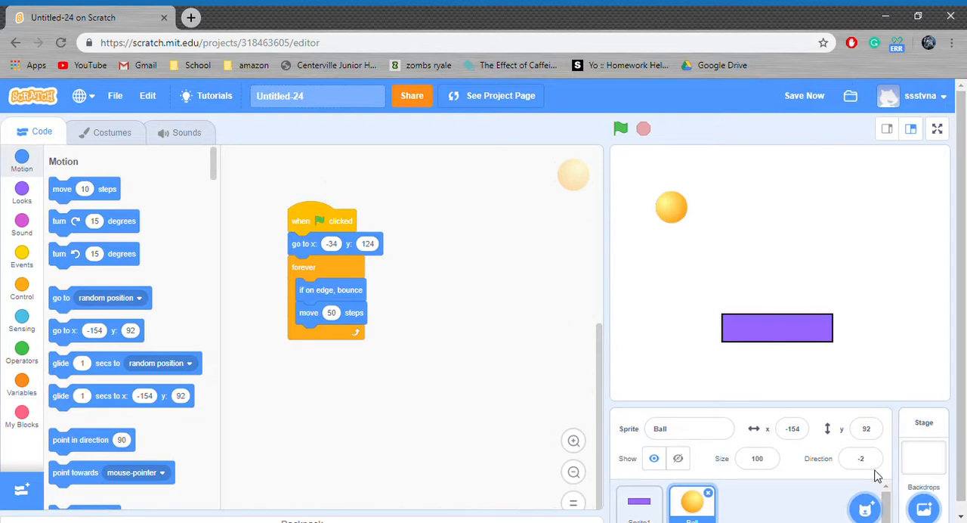
pyautogui.click(639, 502)
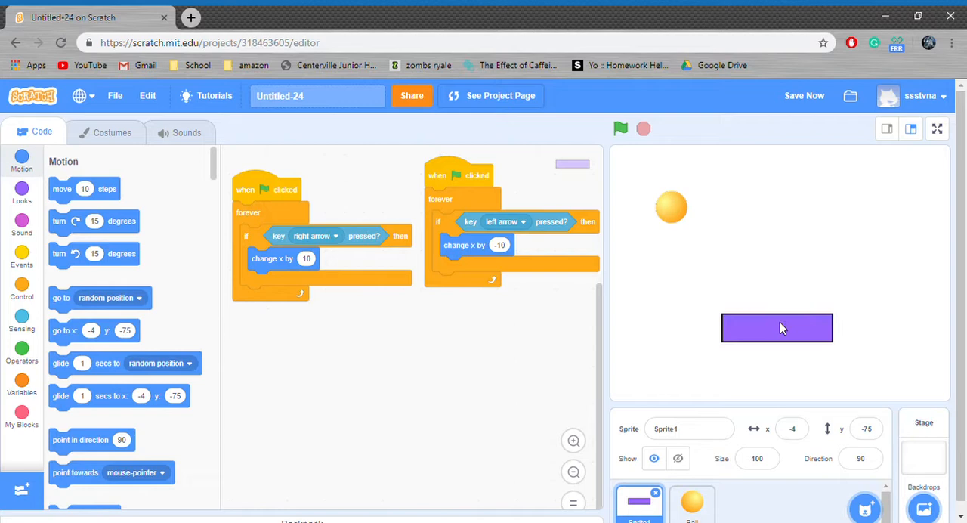
pyautogui.moveTo(470, 439)
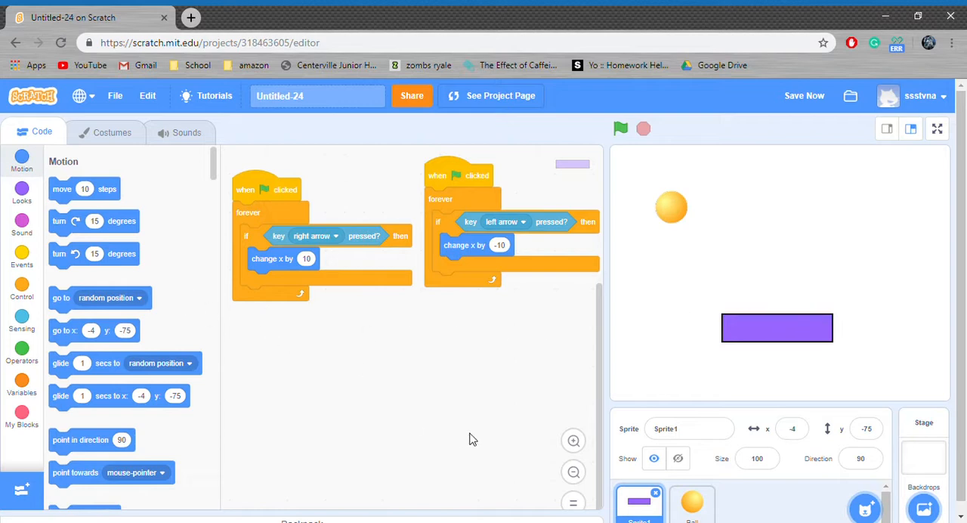
# Duplicate the Ball's green-flag script and empty the copy's forever loop, leaving move 50 steps loose
pyautogui.click(690, 502)
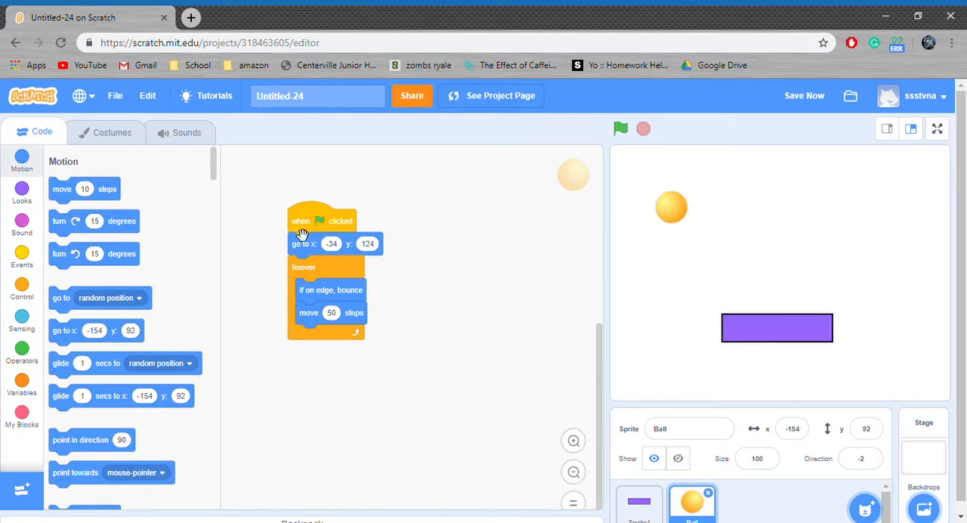
pyautogui.moveTo(321, 221); pyautogui.dragTo(528, 272)
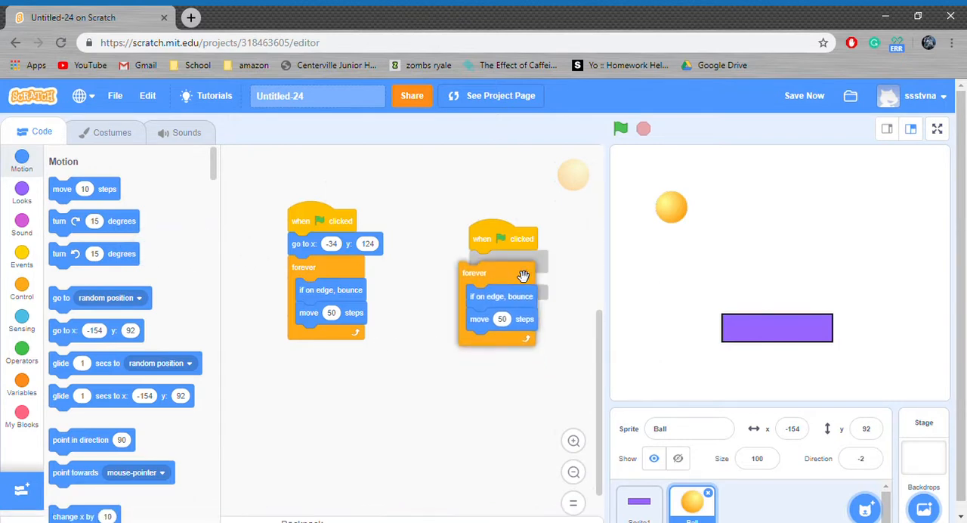
pyautogui.moveTo(478, 318); pyautogui.dragTo(508, 355)
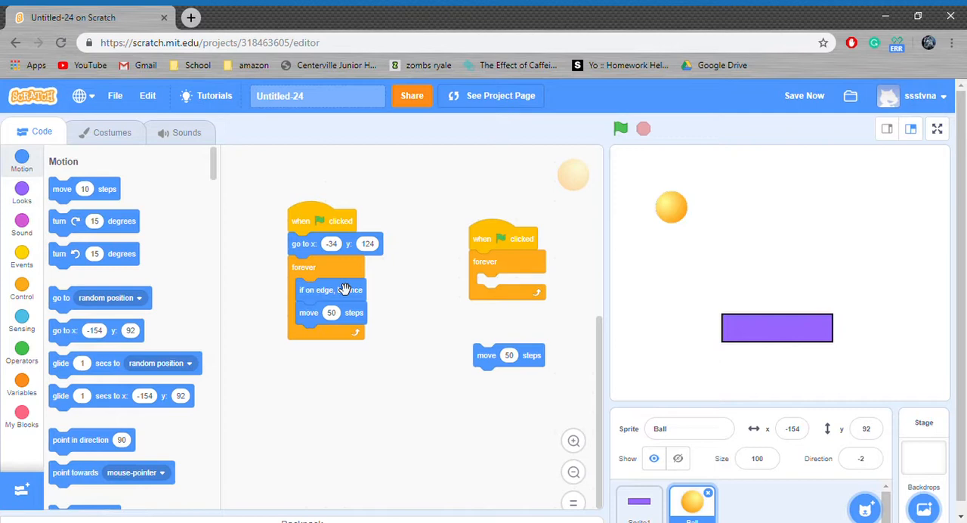
# Nest an if-then with a touching condition inside the Ball's new forever loop
pyautogui.click(21, 289)
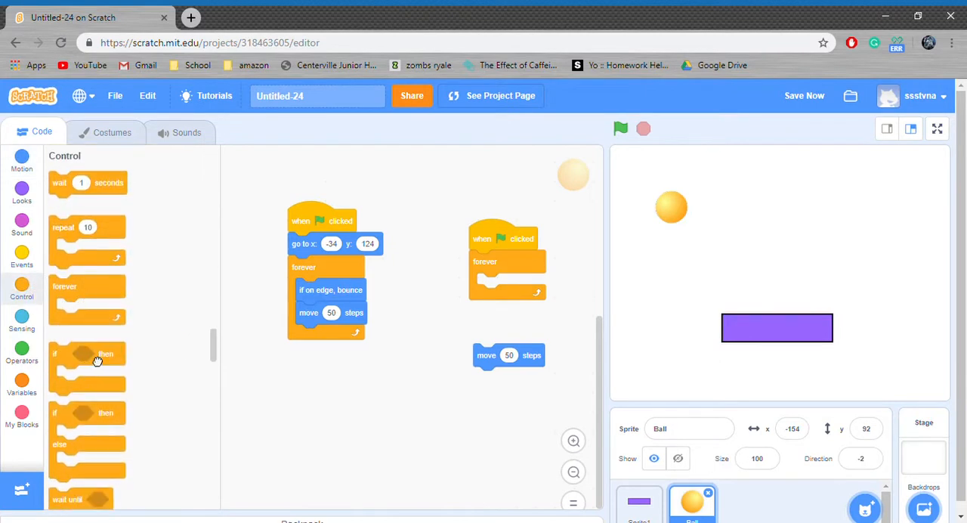
pyautogui.moveTo(87, 366); pyautogui.dragTo(510, 291)
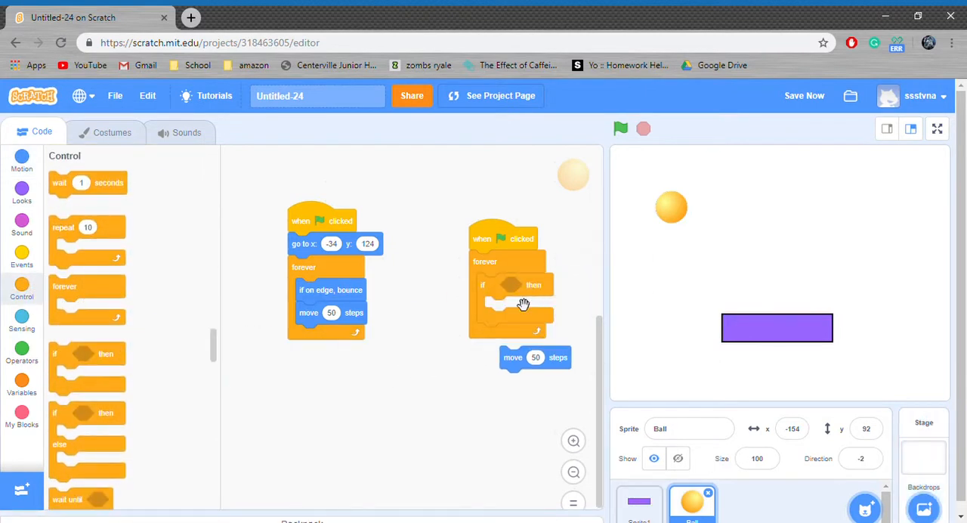
pyautogui.click(22, 320)
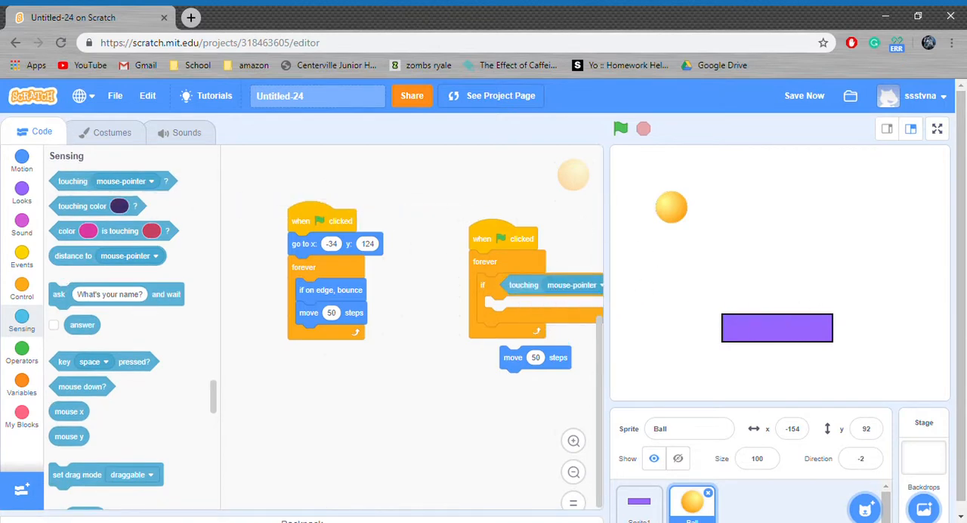
# Set the if condition to touching Sprite1 and put move 50 steps inside it
pyautogui.scroll(-3)
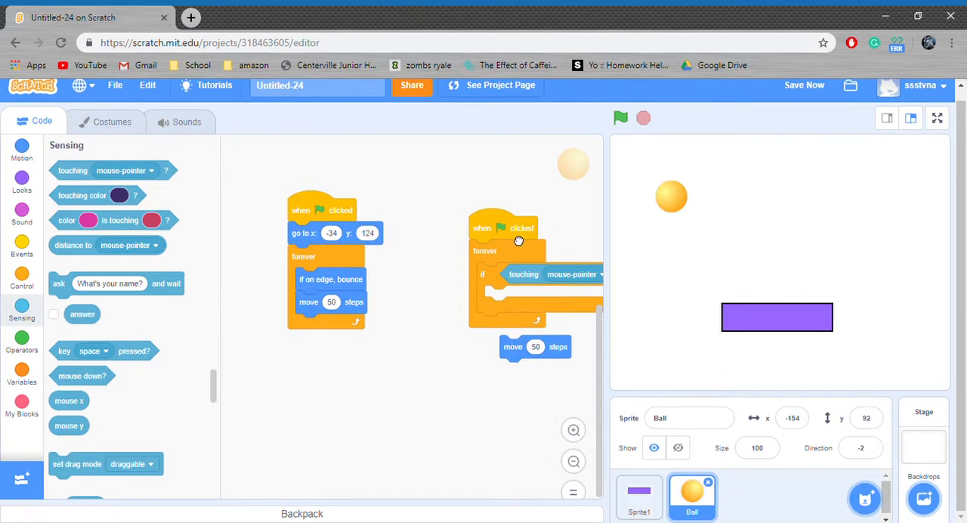
pyautogui.click(542, 274)
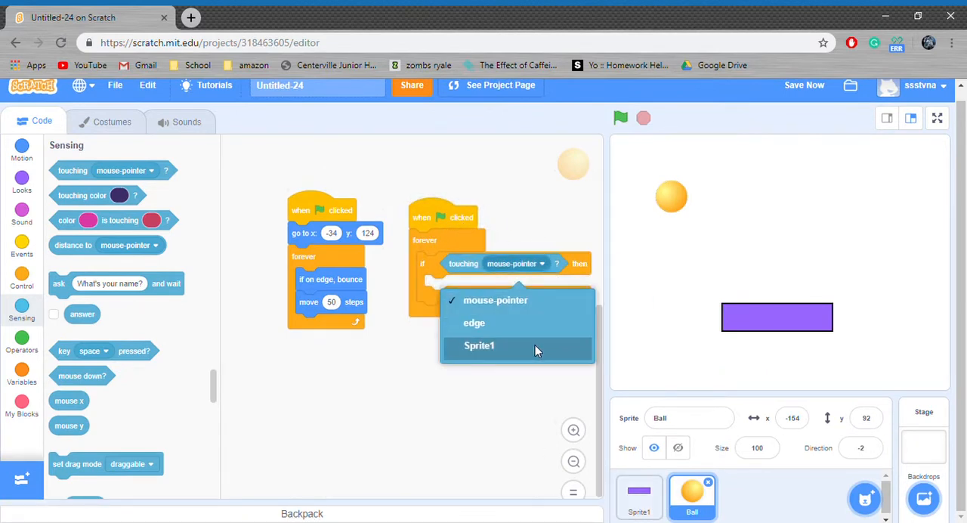
pyautogui.click(479, 345)
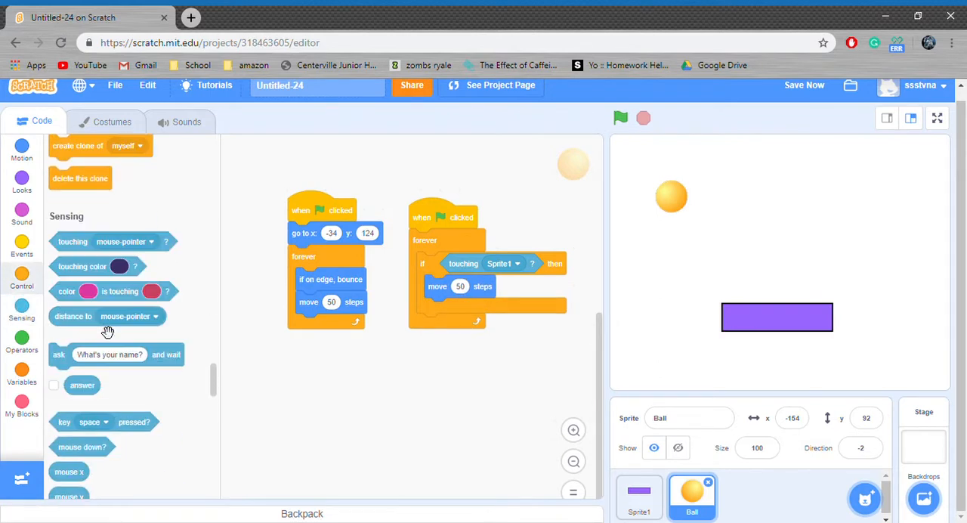
pyautogui.moveTo(400, 127)
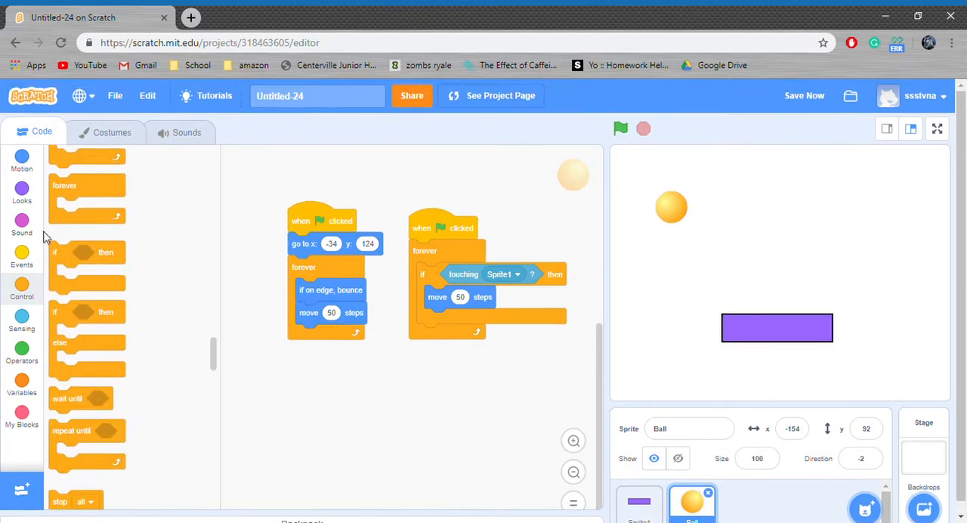
# Add a turn 170 degrees block after move 50 steps inside the if
pyautogui.click(22, 159)
pyautogui.write('170')
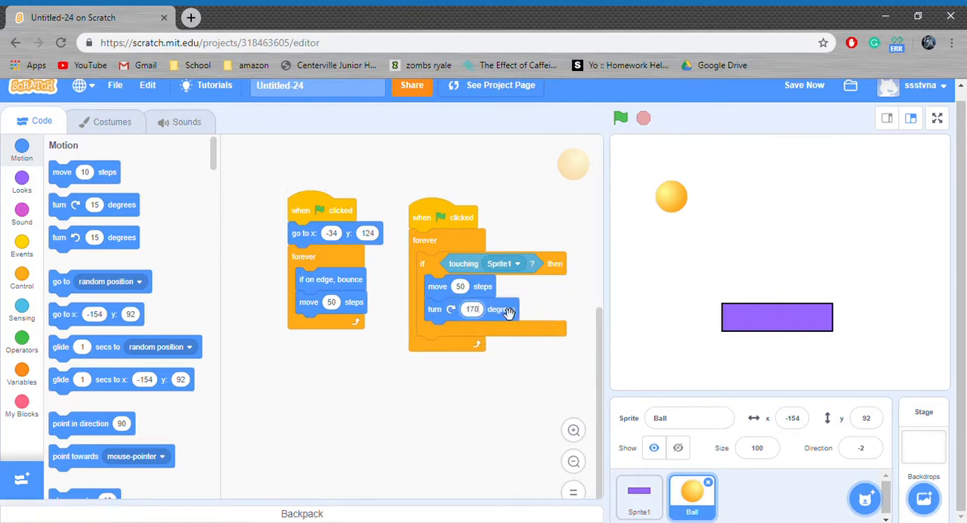
pyautogui.moveTo(503, 344)
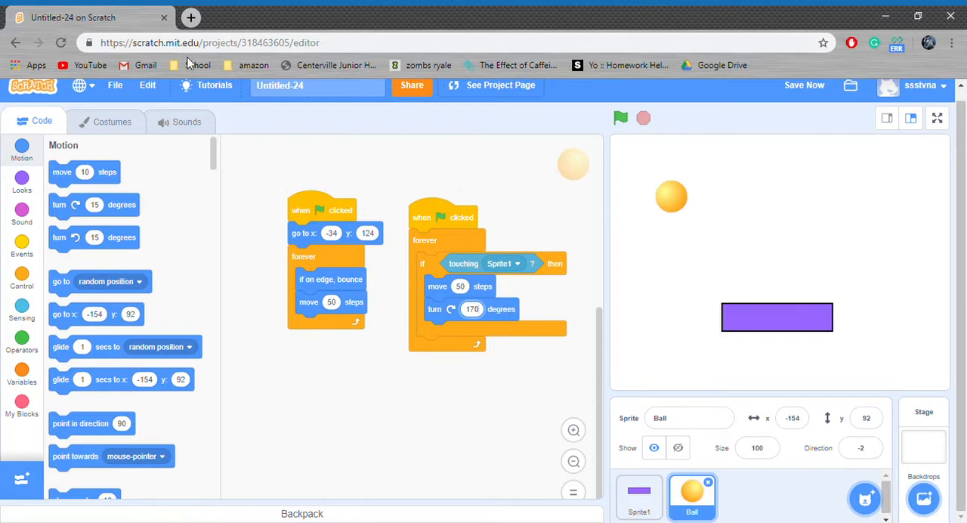
pyautogui.moveTo(547, 87)
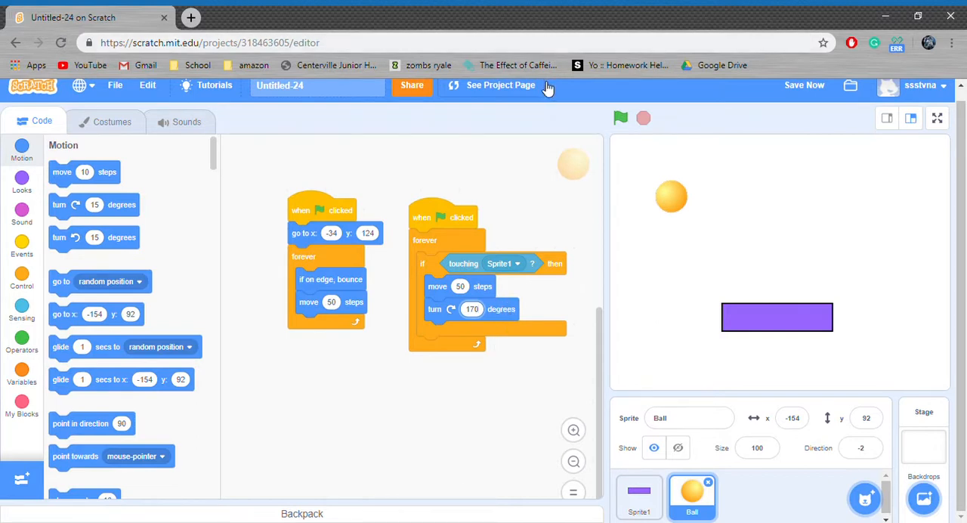
pyautogui.moveTo(543, 88)
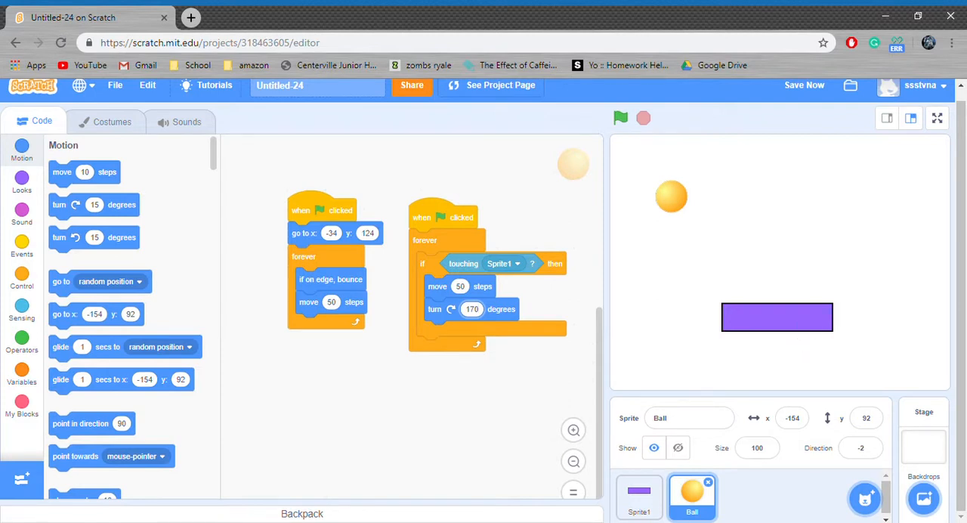
pyautogui.moveTo(577, 18)
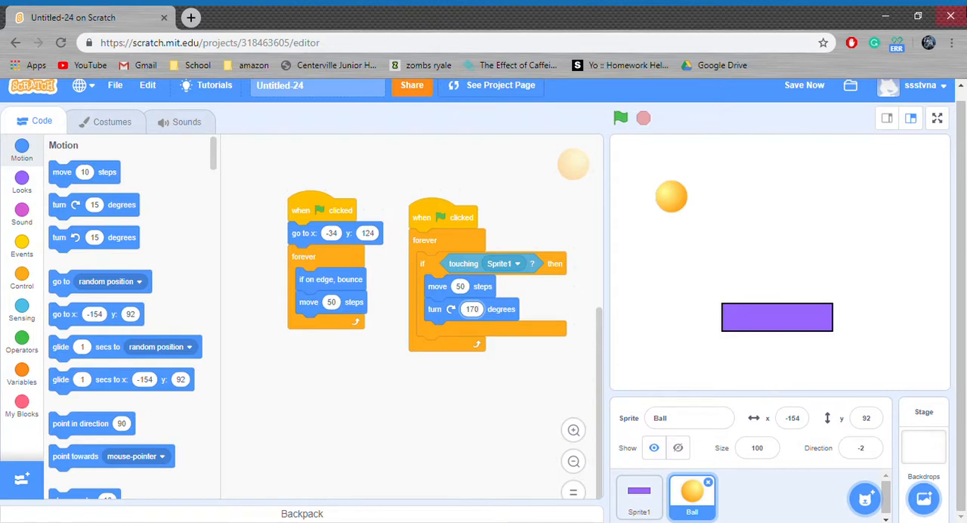
pyautogui.moveTo(480, 348)
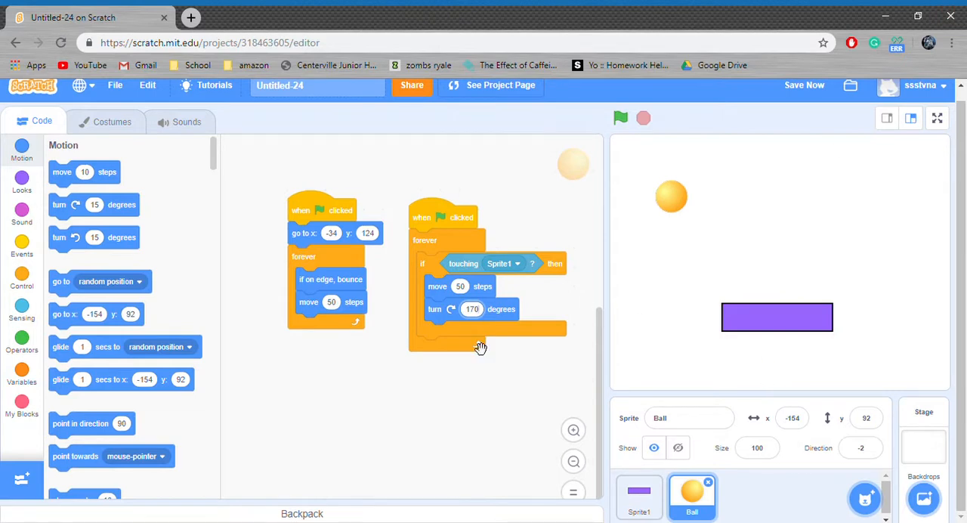
pyautogui.moveTo(710, 103)
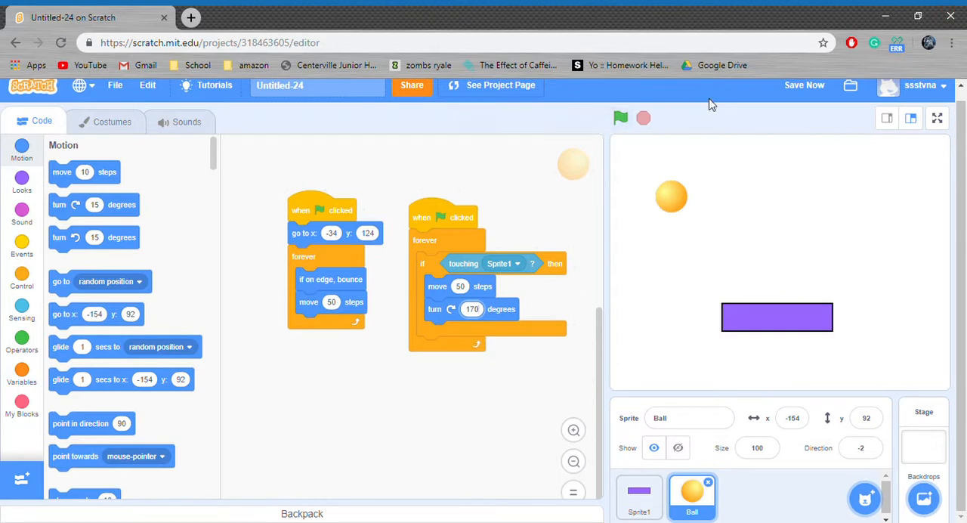
pyautogui.moveTo(730, 12)
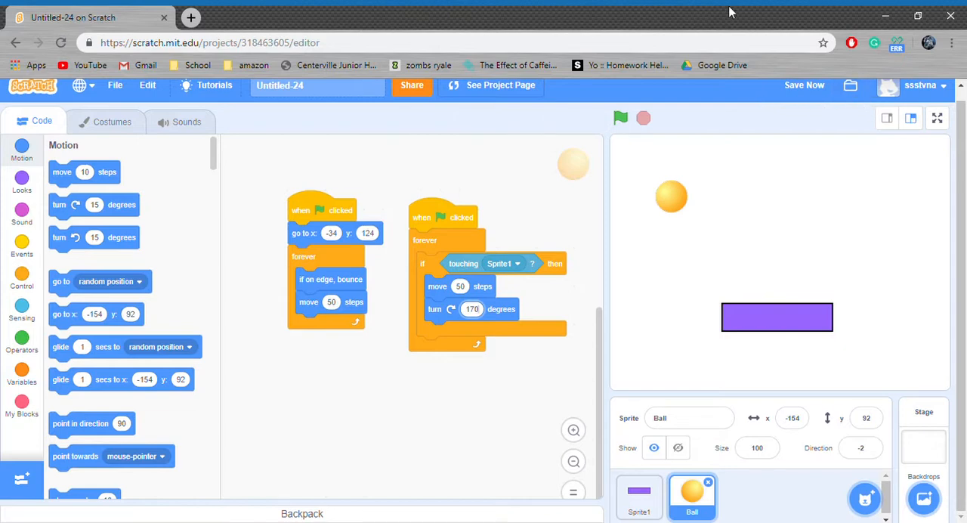